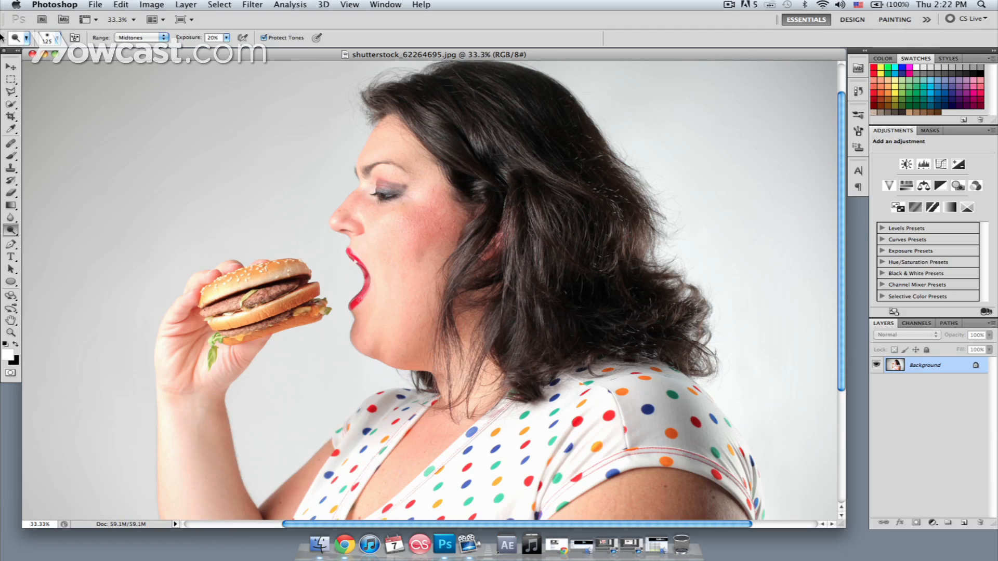
pyautogui.moveTo(36, 91)
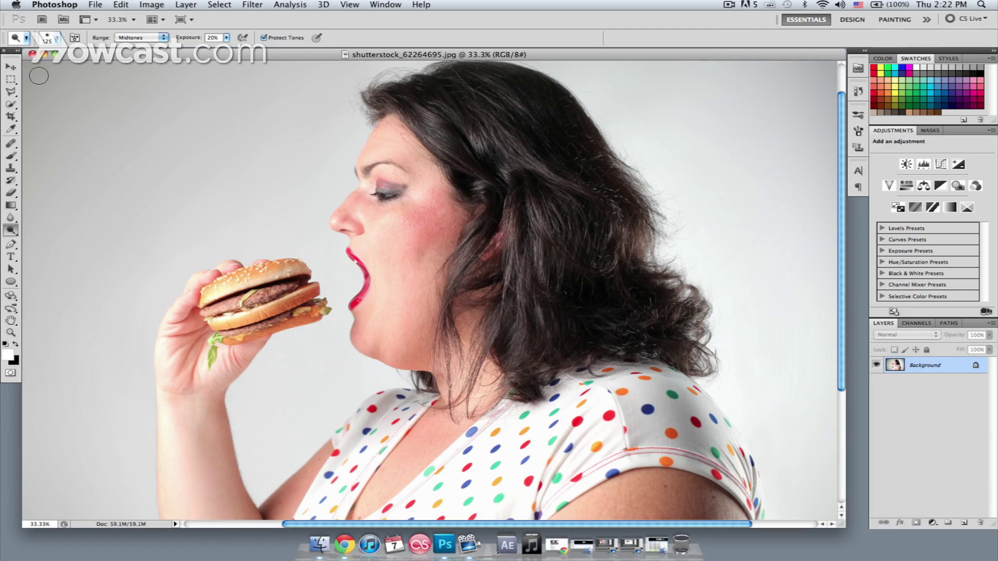
pyautogui.moveTo(397, 346)
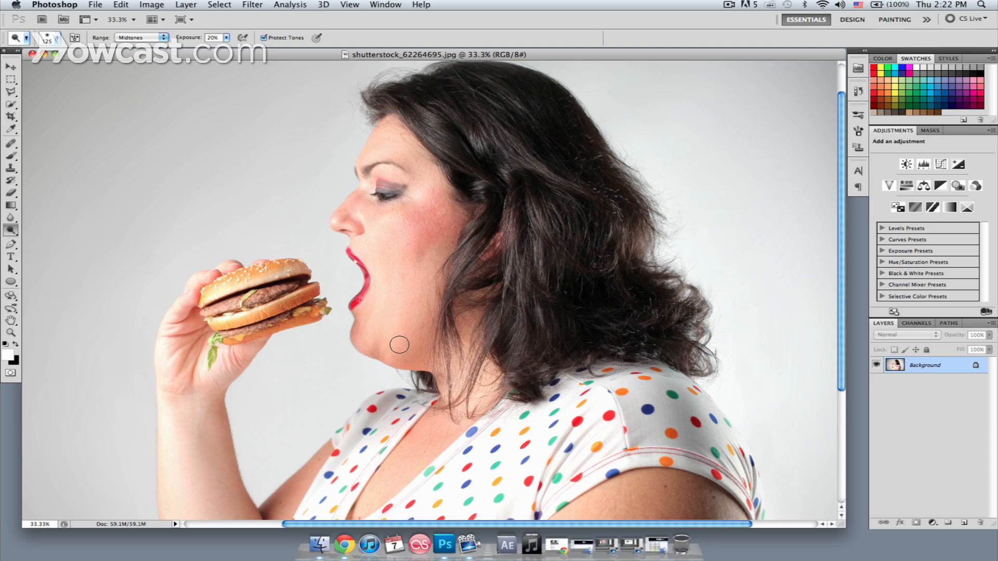
pyautogui.moveTo(395, 356)
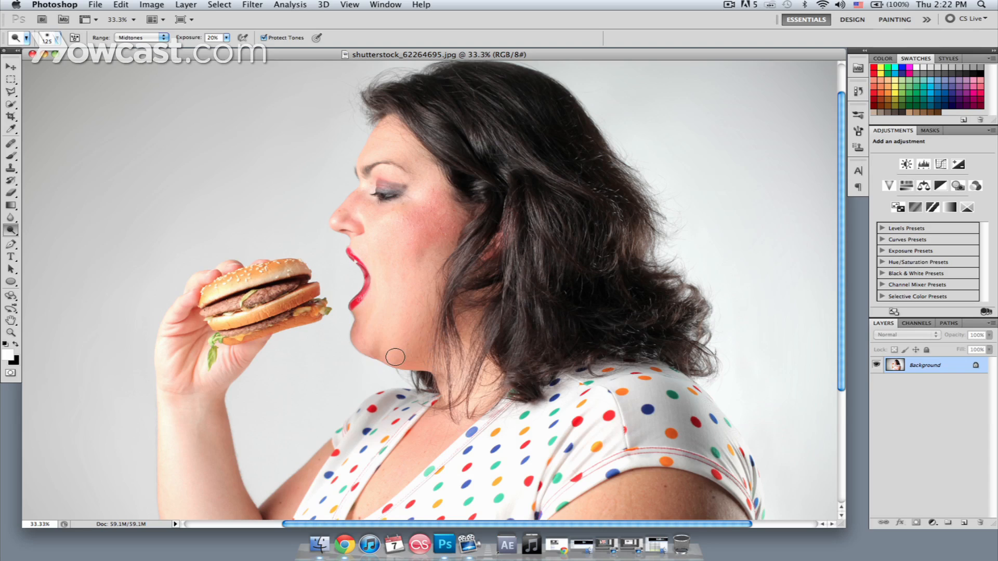
pyautogui.moveTo(397, 352)
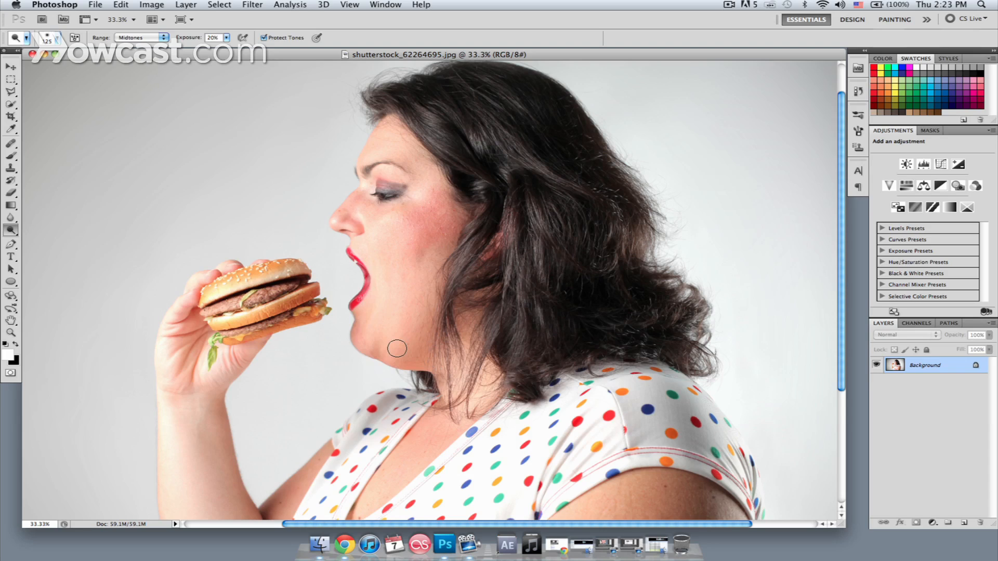
pyautogui.moveTo(404, 328)
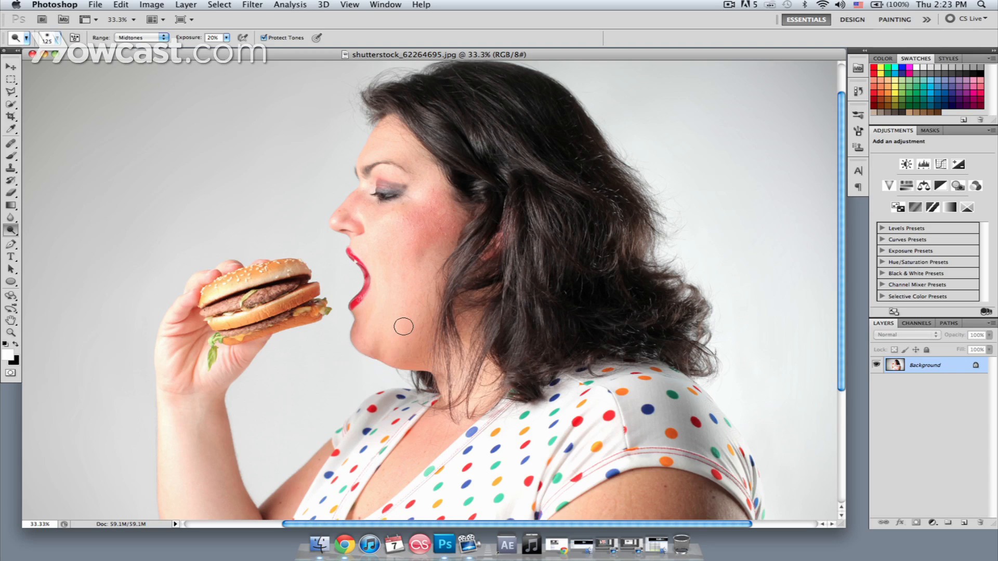
pyautogui.moveTo(535, 396)
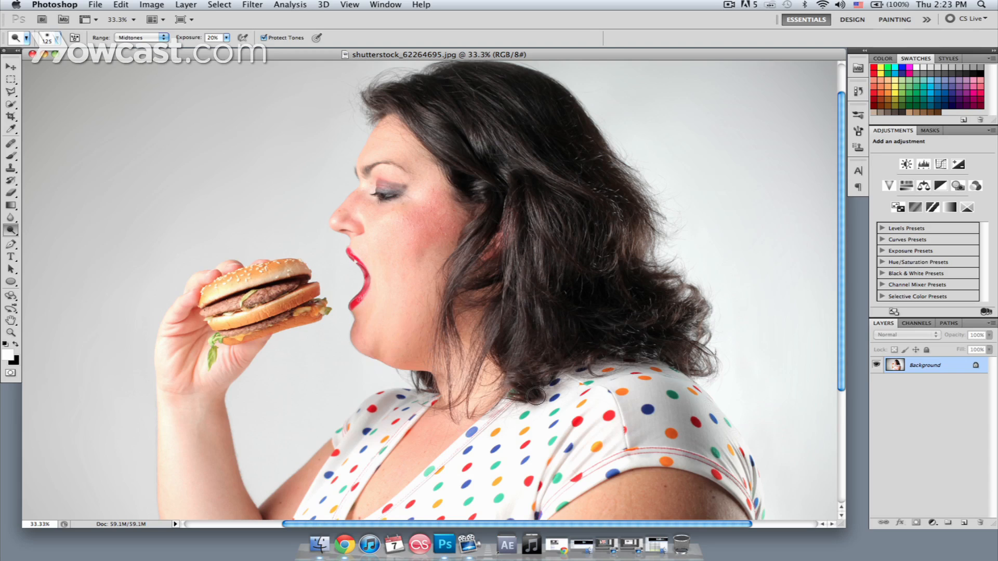
pyautogui.moveTo(648, 323)
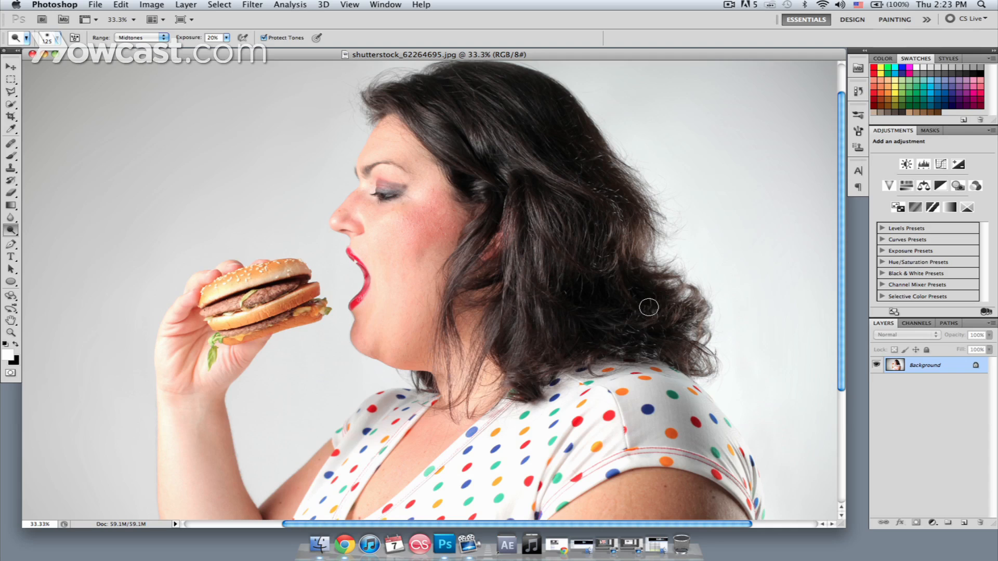
pyautogui.moveTo(294, 4)
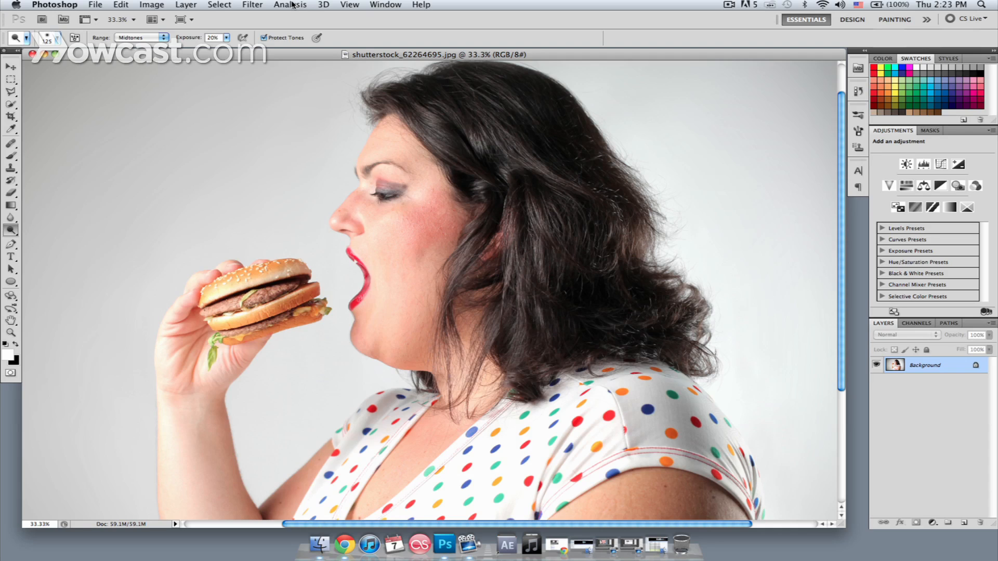
# Step: Open the Liquify filter on the burger-eating portrait from the Filter menu
pyautogui.click(252, 4)
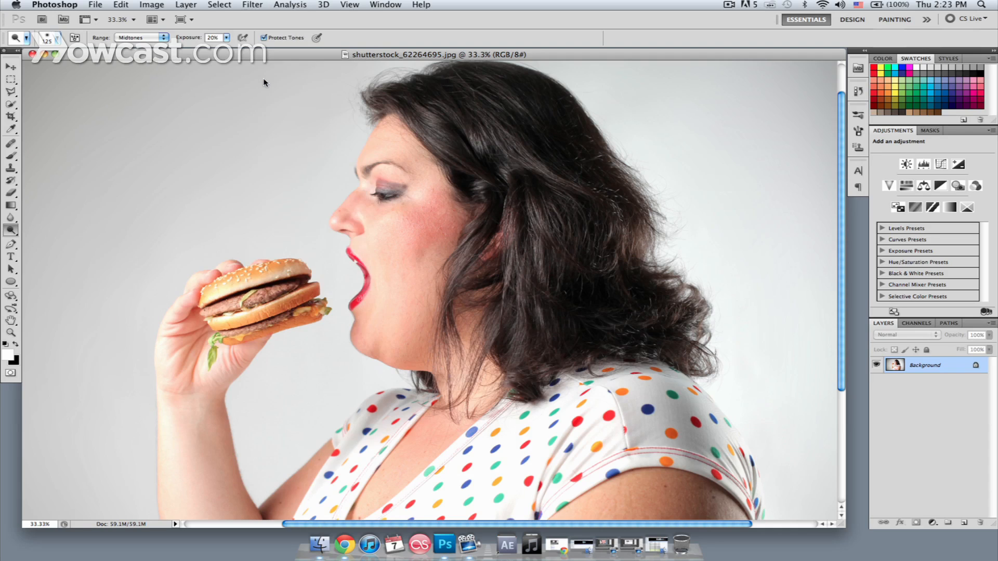
pyautogui.click(252, 4)
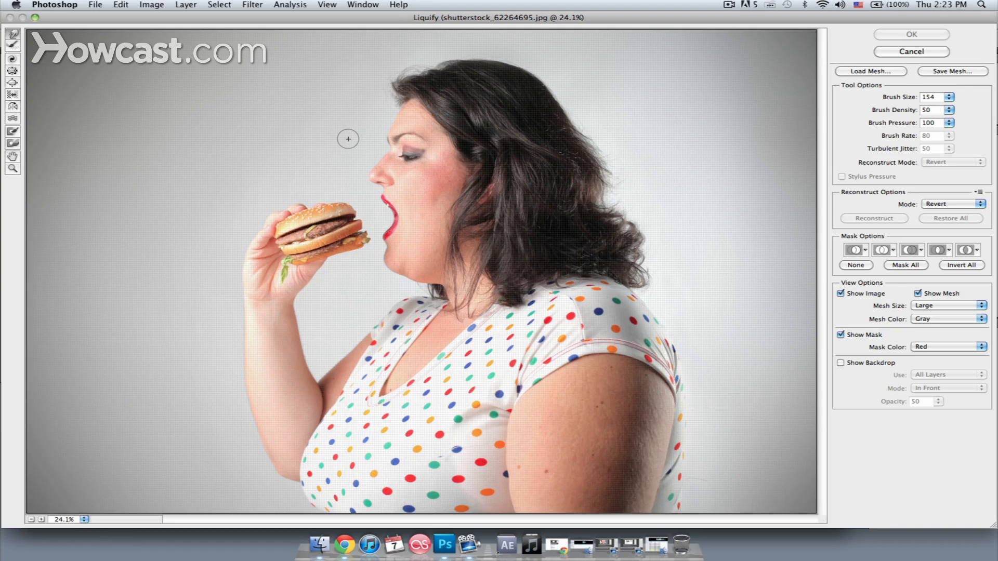
pyautogui.moveTo(358, 151)
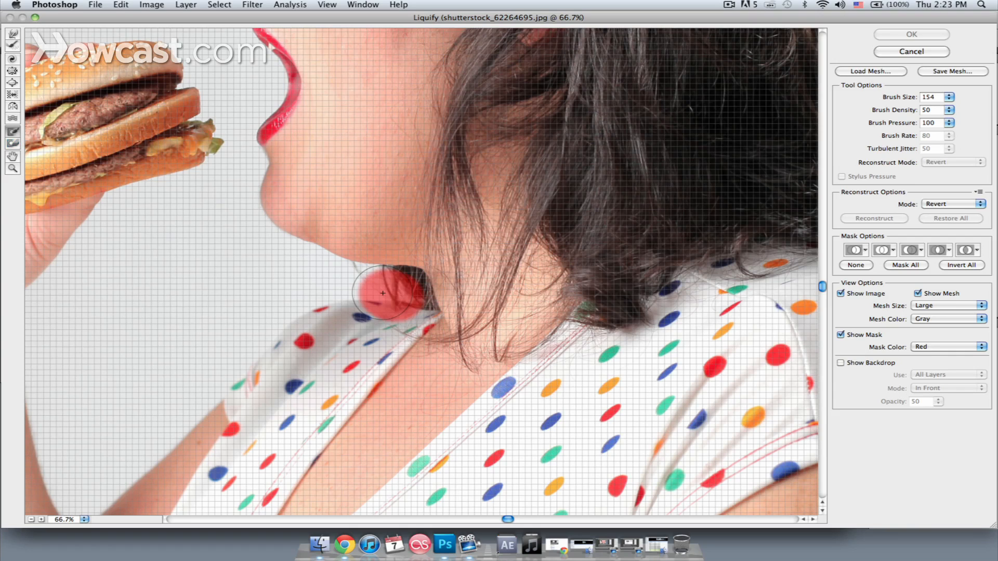
# Step: Freeze the shirt collar below the chin, then reduce the brush size slightly
pyautogui.moveTo(382, 293); pyautogui.dragTo(414, 319)
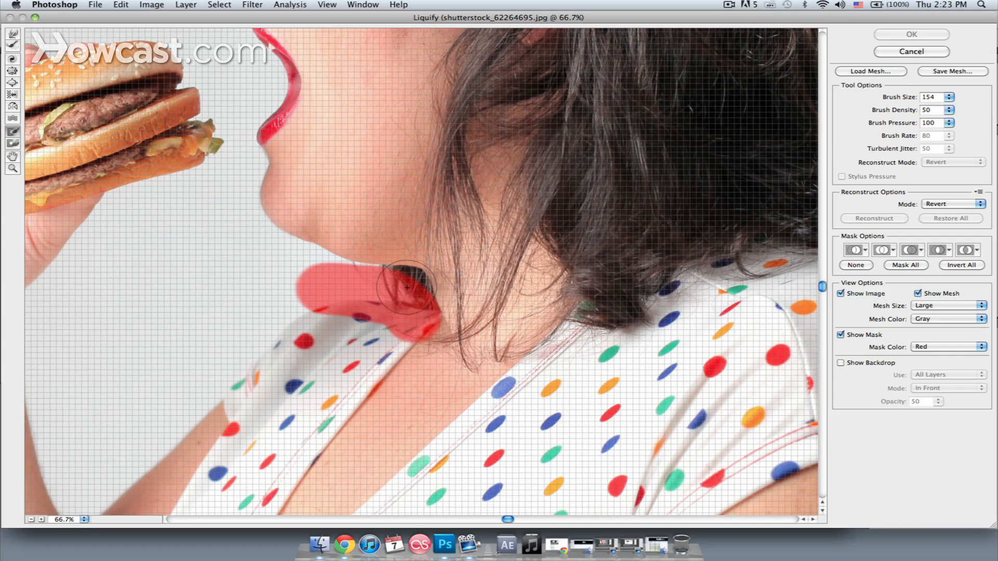
pyautogui.click(954, 99)
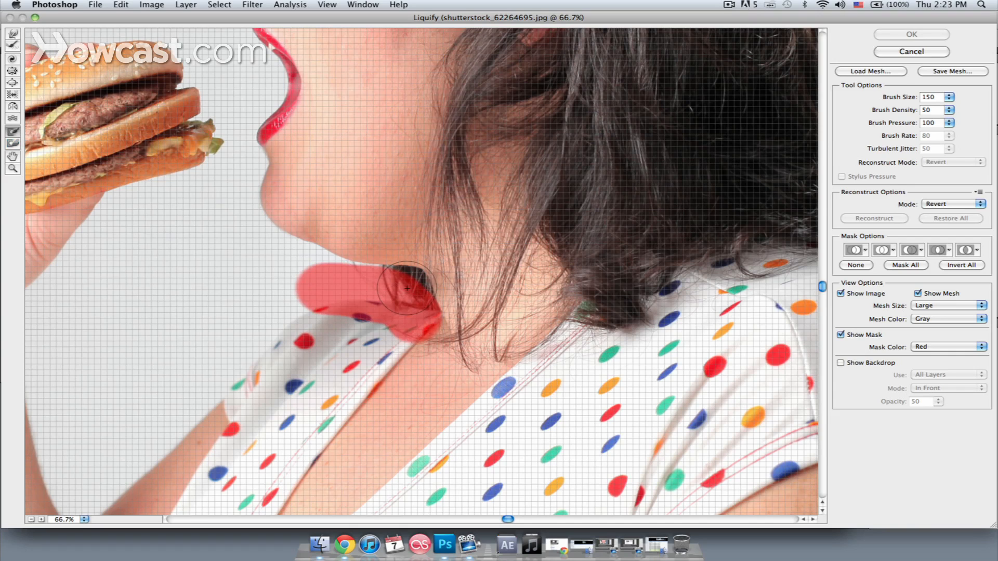
pyautogui.click(955, 100)
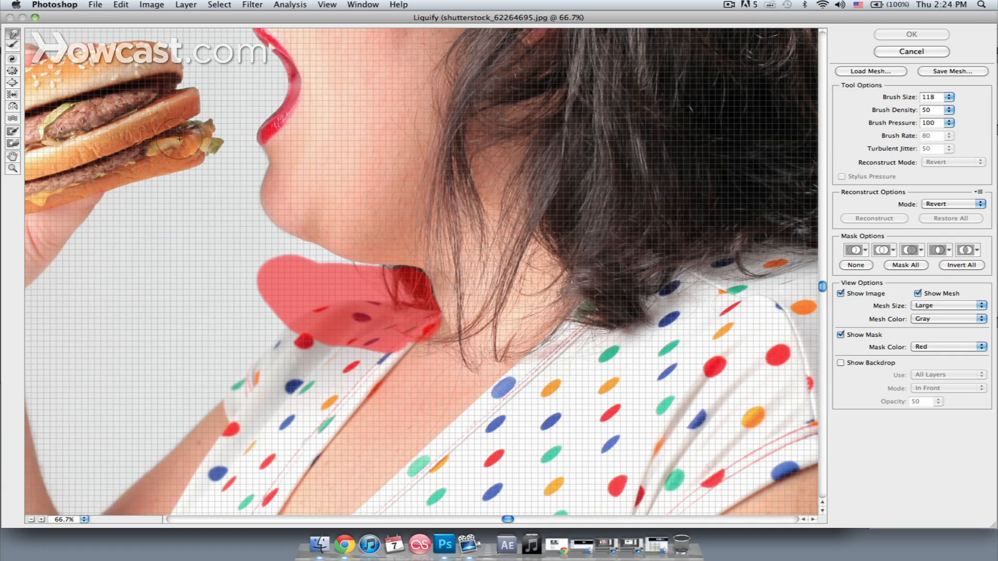
pyautogui.moveTo(353, 264)
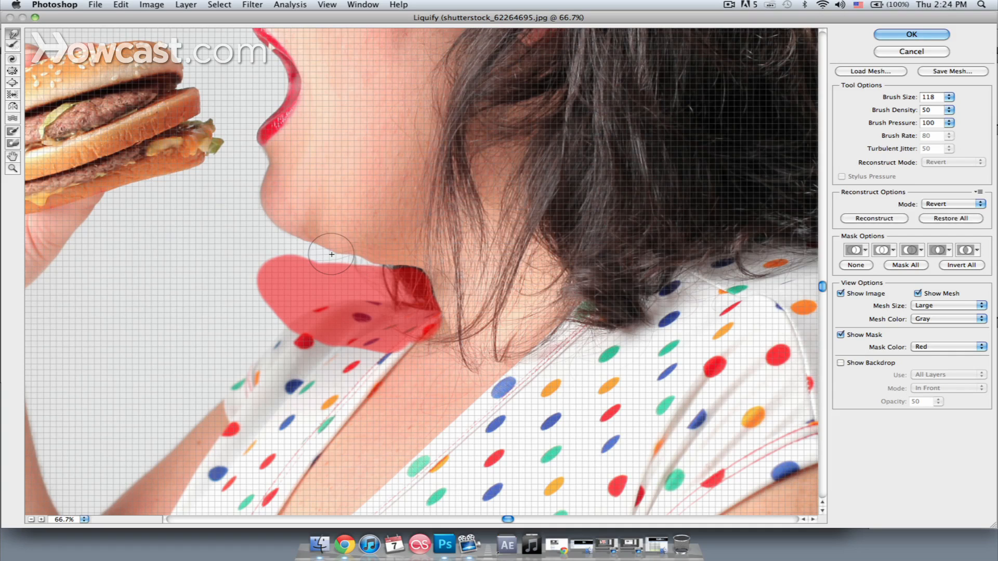
# Step: Push the sagging skin under the chin inward toward the jaw
pyautogui.moveTo(332, 254); pyautogui.dragTo(382, 275)
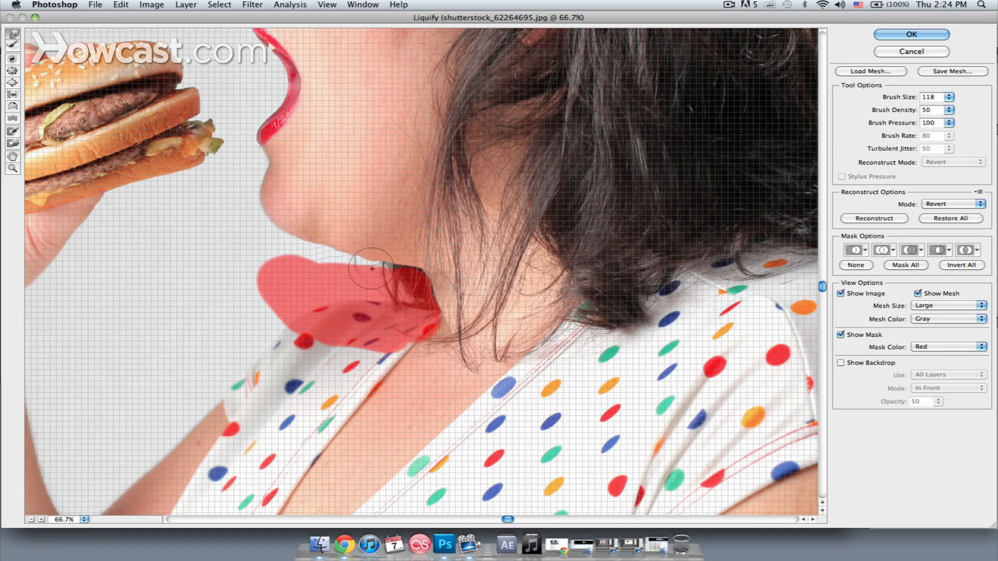
pyautogui.moveTo(366, 295)
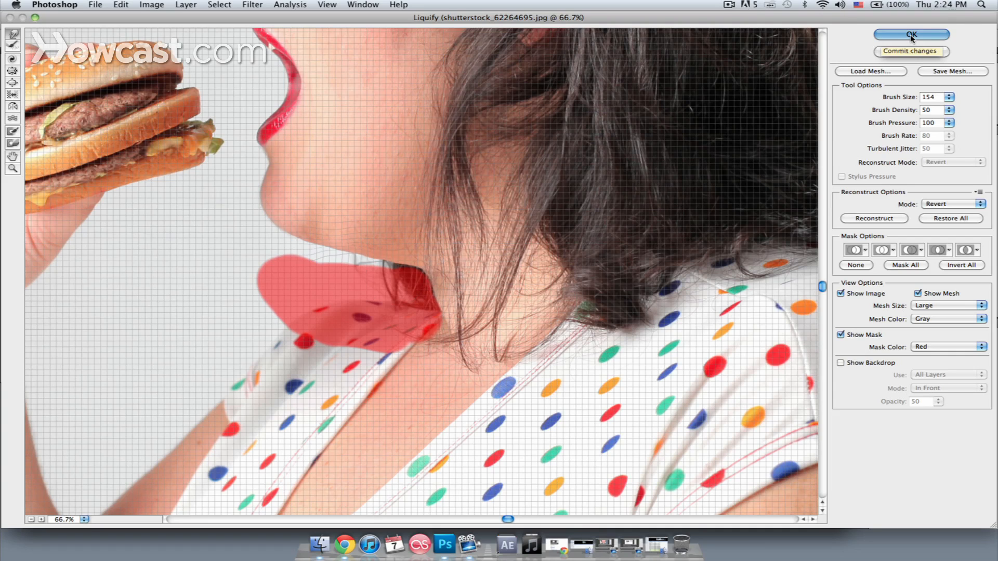
# Step: Commit the Liquify chin slimming to the portrait with OK
pyautogui.click(914, 35)
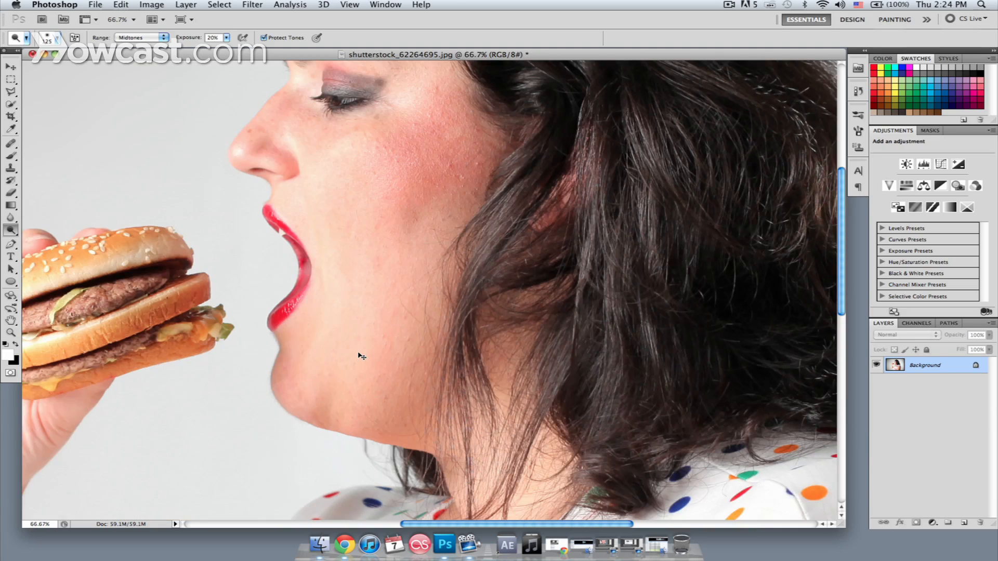
pyautogui.moveTo(310, 416)
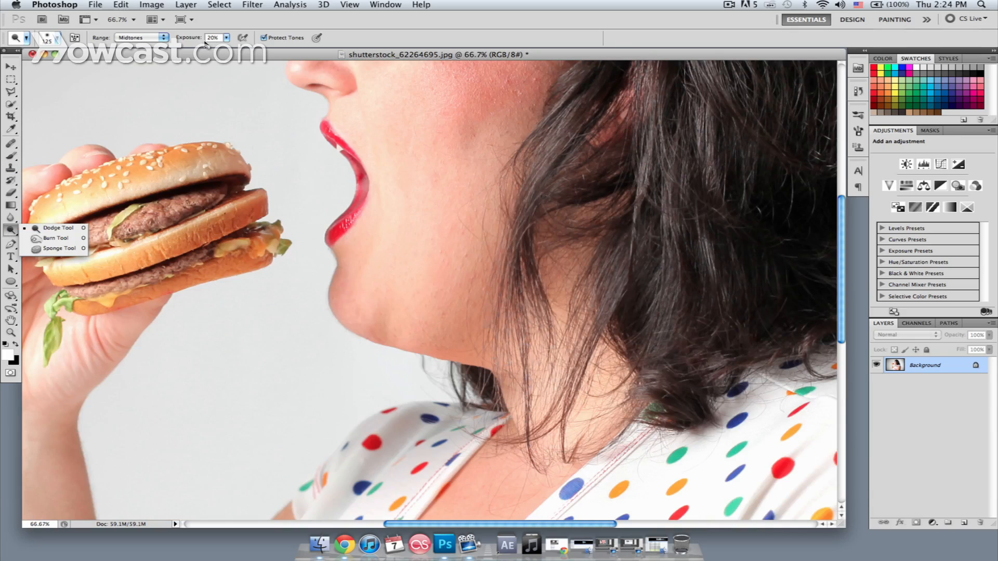
pyautogui.moveTo(344, 218)
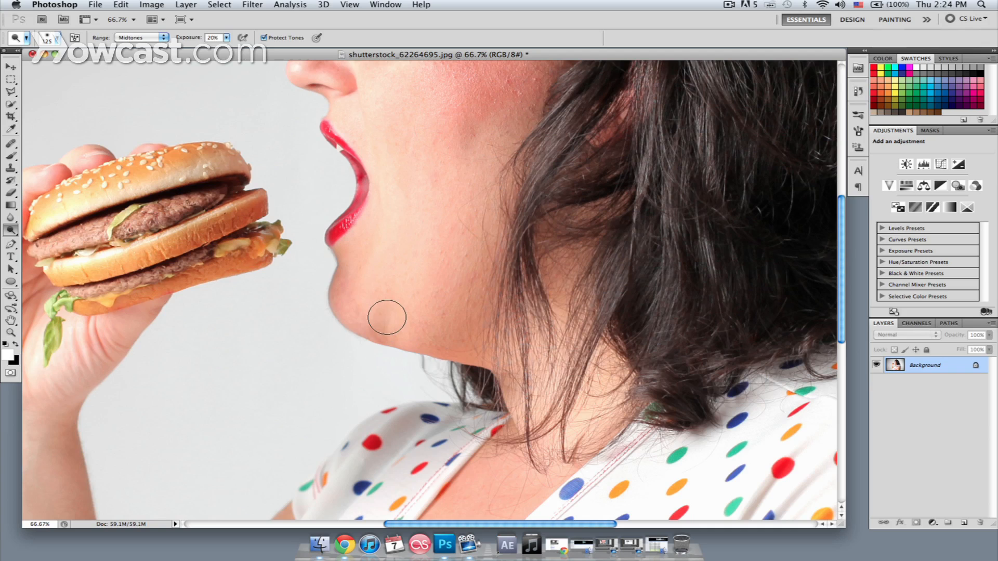
pyautogui.moveTo(381, 347)
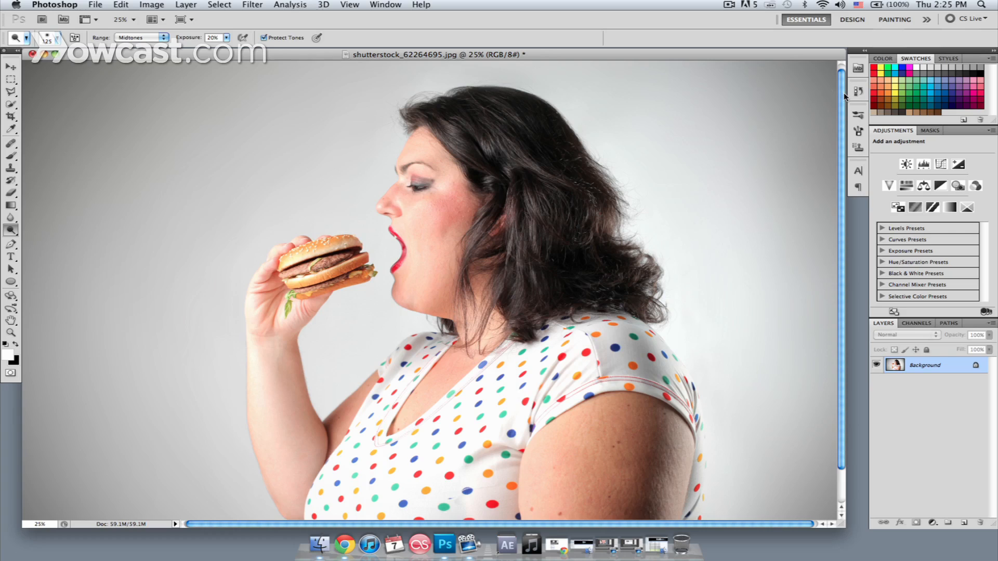
# Step: Show the History panel listing the Liquify step and dodge strokes
pyautogui.click(858, 93)
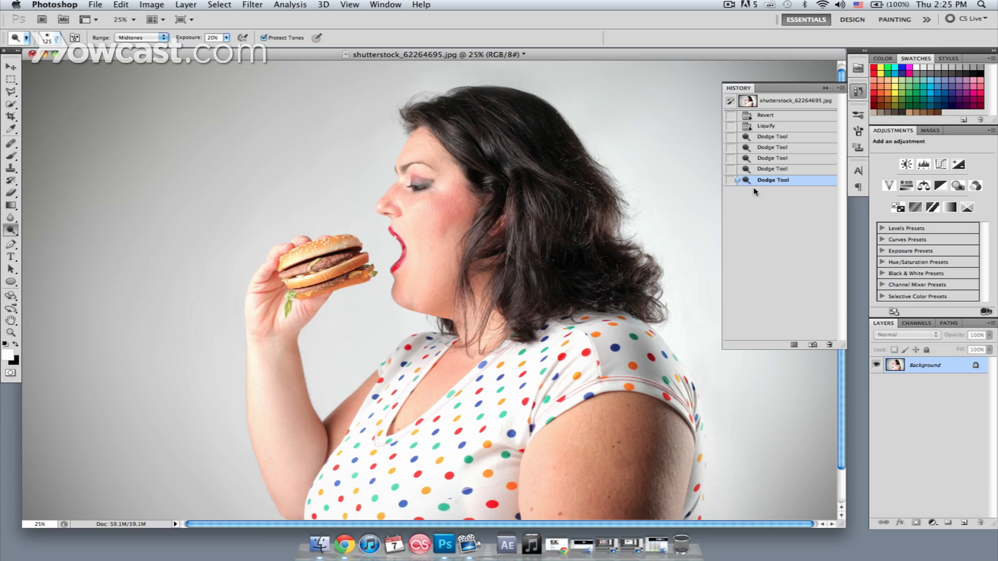
pyautogui.moveTo(794, 187)
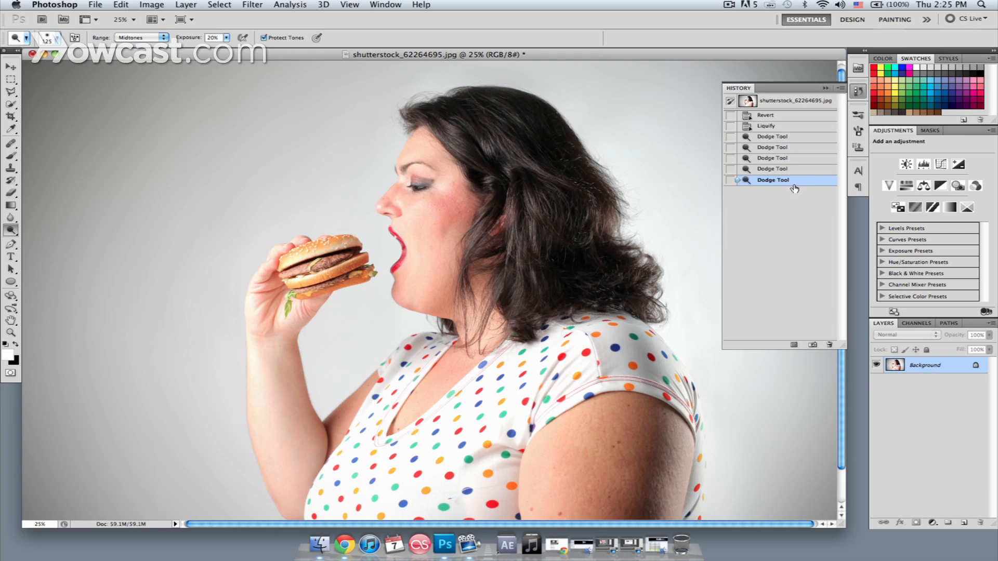
pyautogui.moveTo(789, 117)
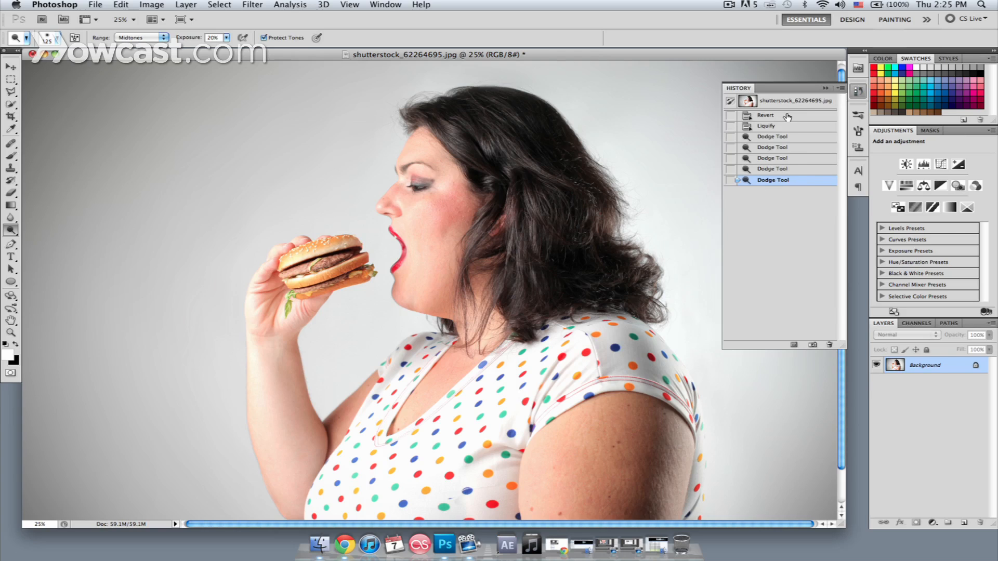